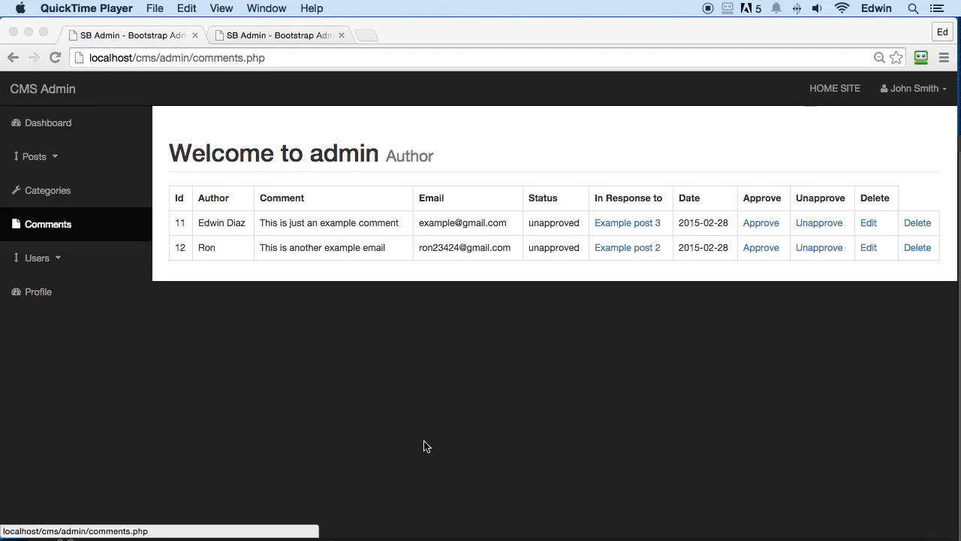
pyautogui.moveTo(622, 233)
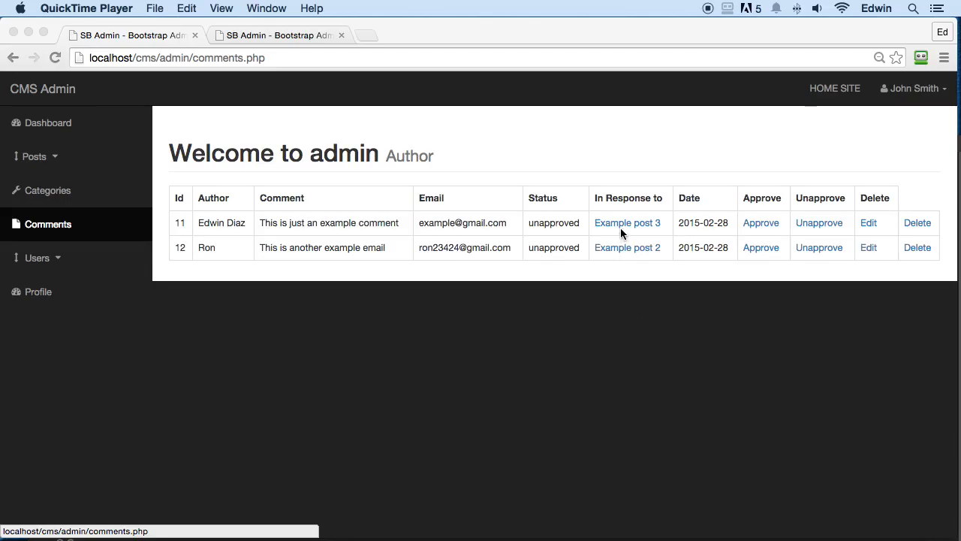
# Check the admin posts and comments pages, then open the admin navigation source file
pyautogui.click(628, 223)
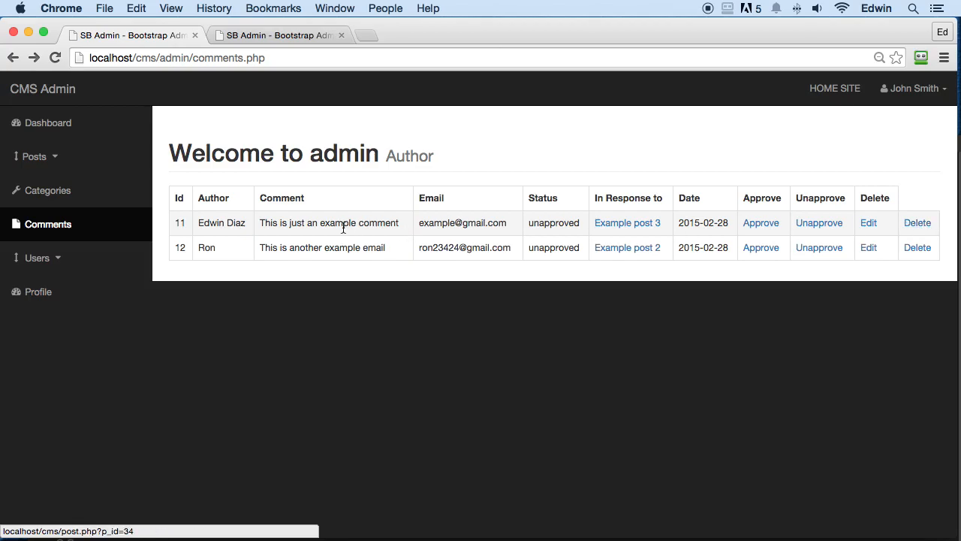
pyautogui.moveTo(791, 204)
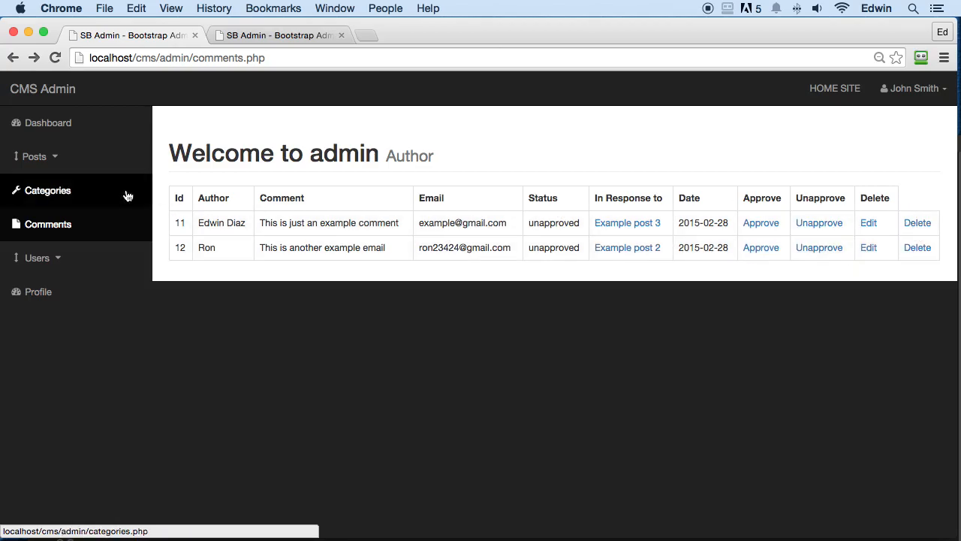
pyautogui.click(33, 156)
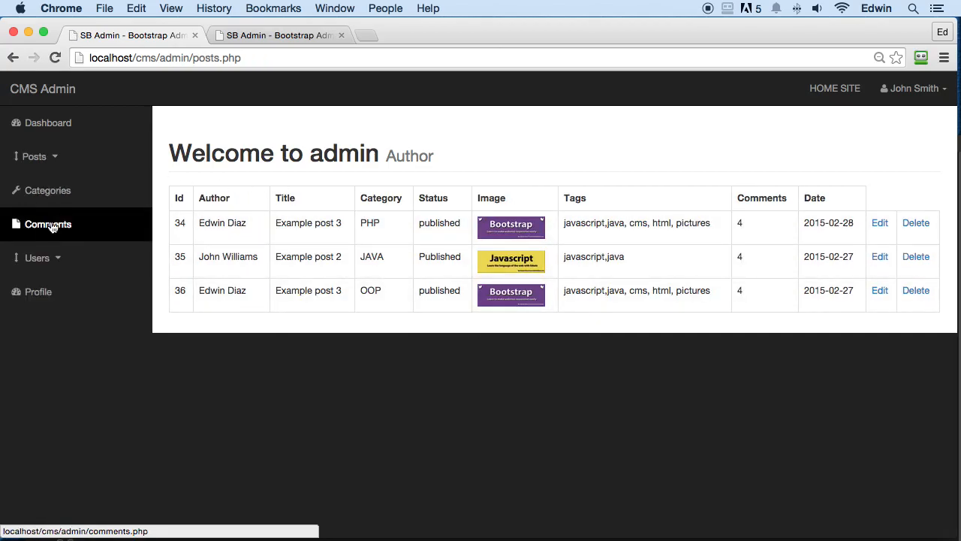
pyautogui.click(48, 224)
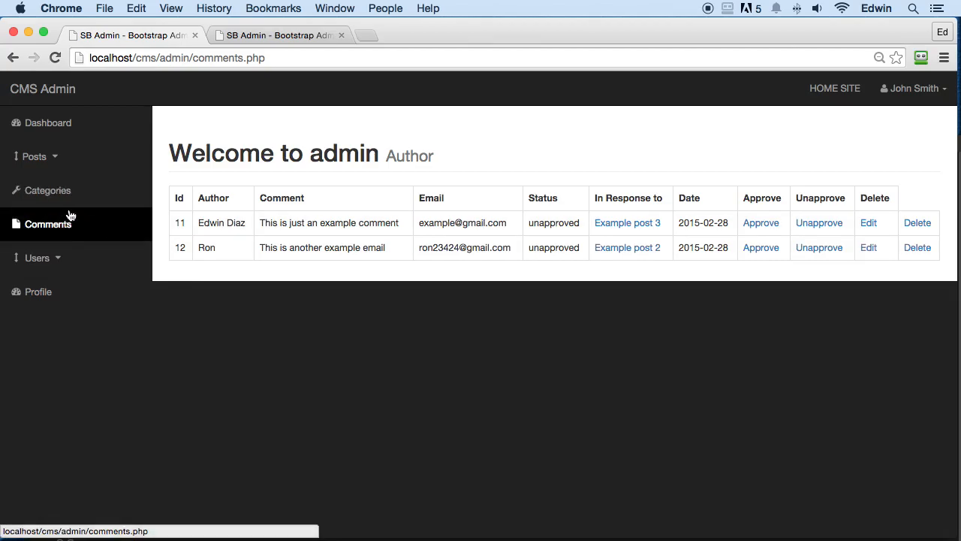
pyautogui.moveTo(407, 83)
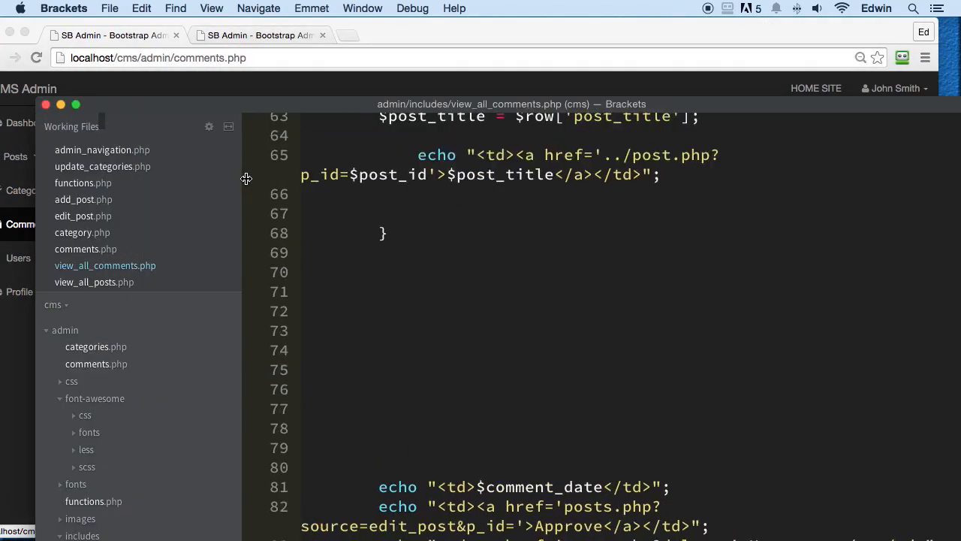
pyautogui.click(45, 330)
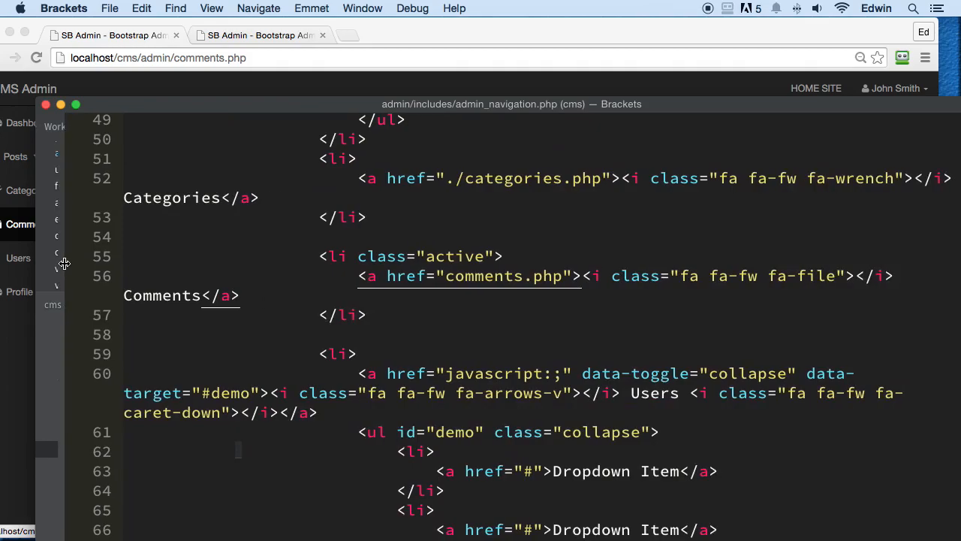
# Rewrite the delete handler to use $the_comment_id and delete from comments by comment_id
pyautogui.scroll(-3)
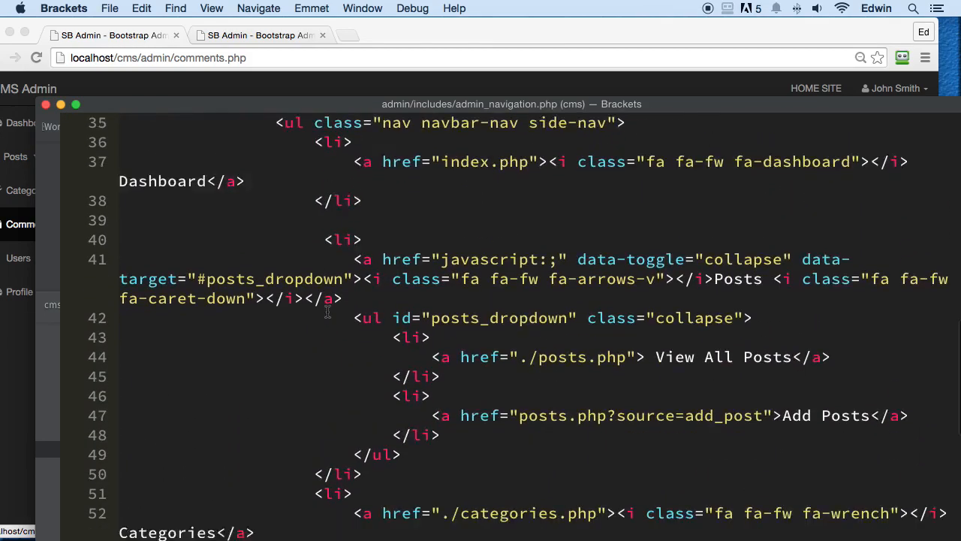
pyautogui.scroll(-3)
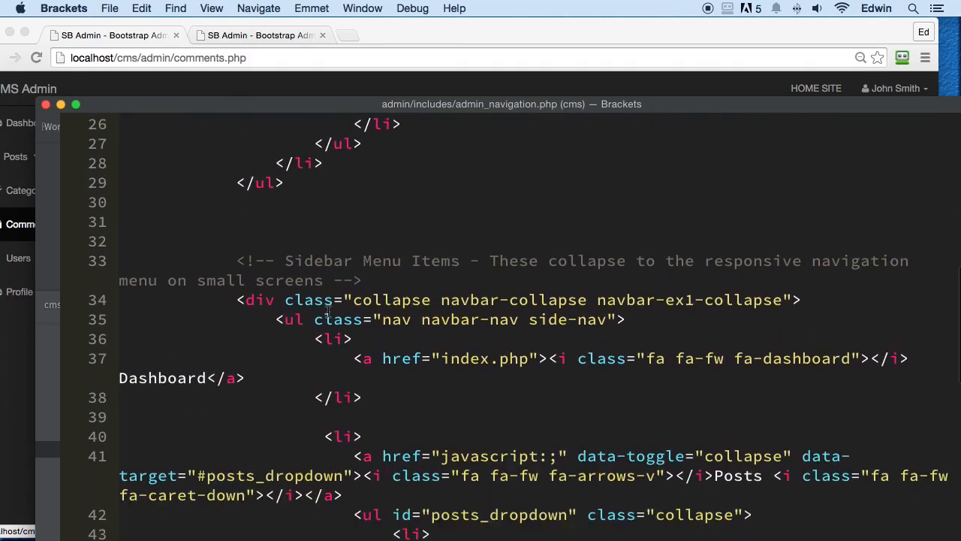
pyautogui.scroll(-3)
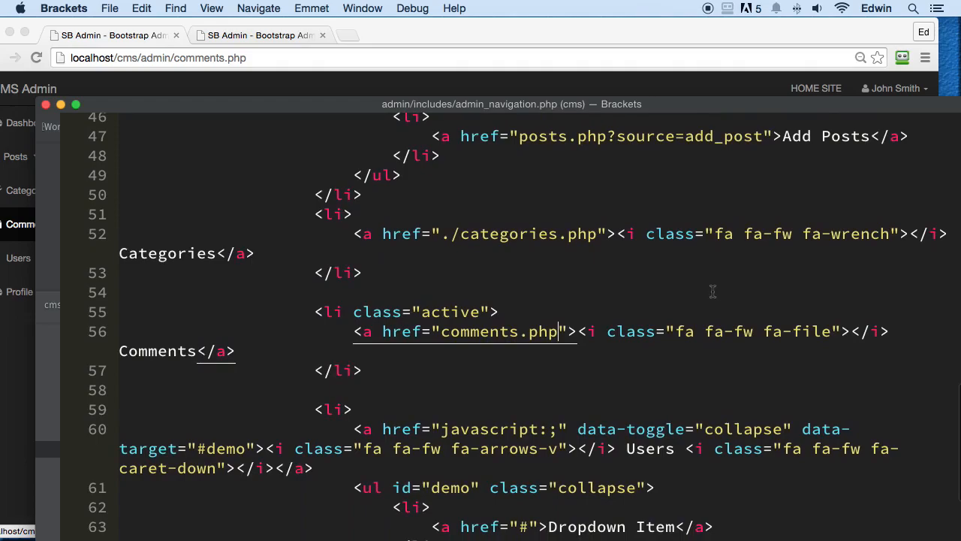
pyautogui.moveTo(588, 353)
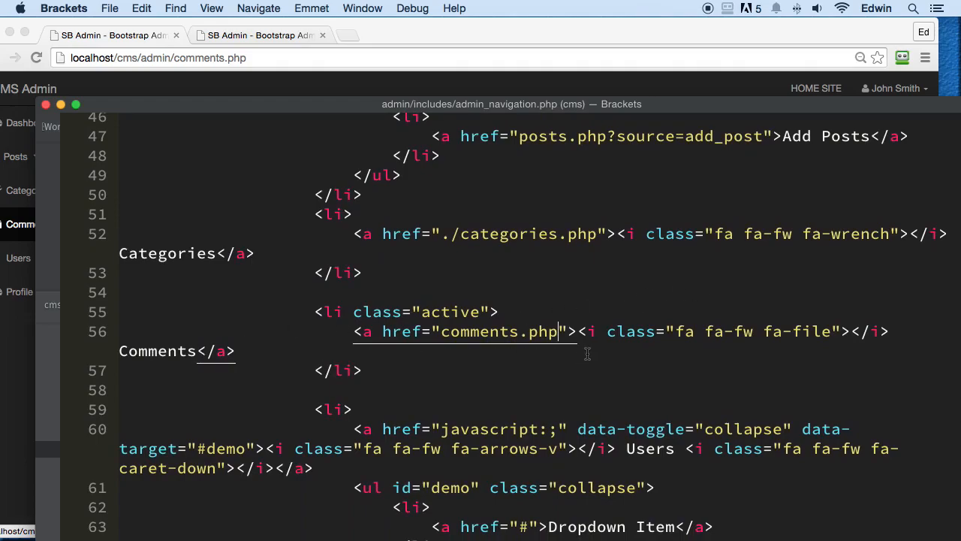
pyautogui.doubleClick(452, 312)
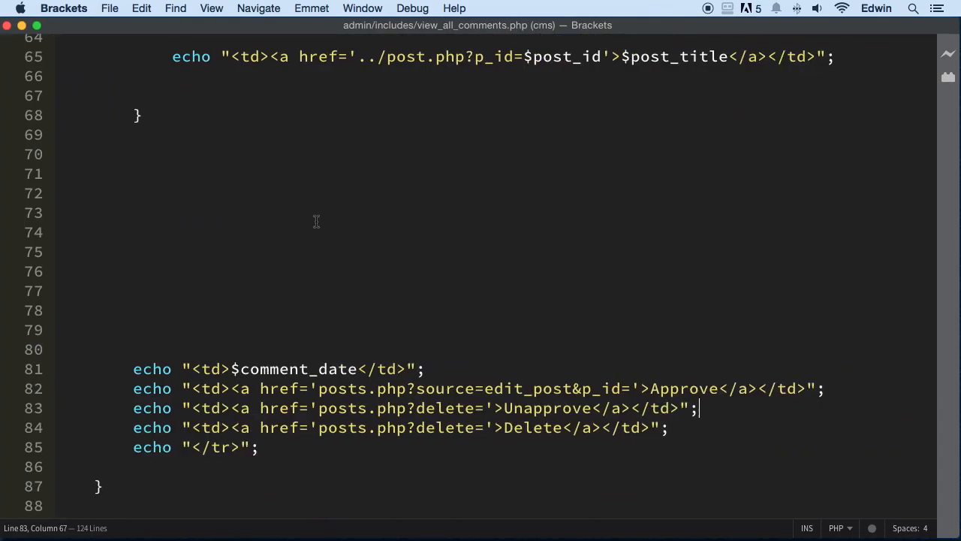
pyautogui.scroll(-3)
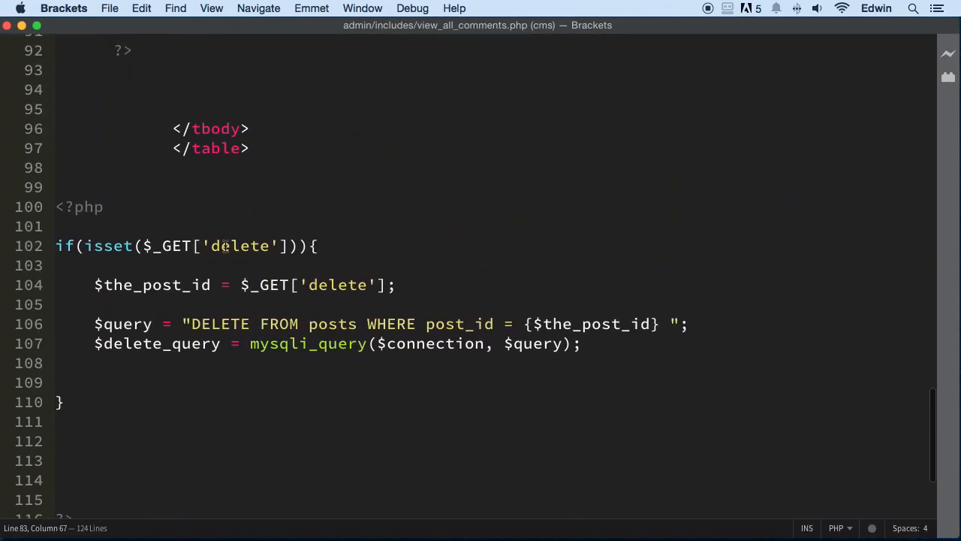
pyautogui.moveTo(375, 84)
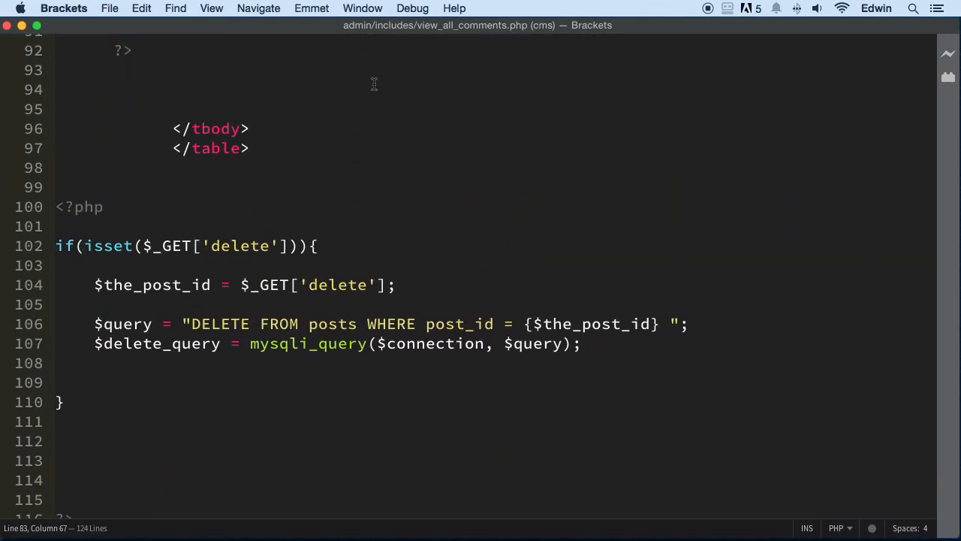
pyautogui.moveTo(470, 181)
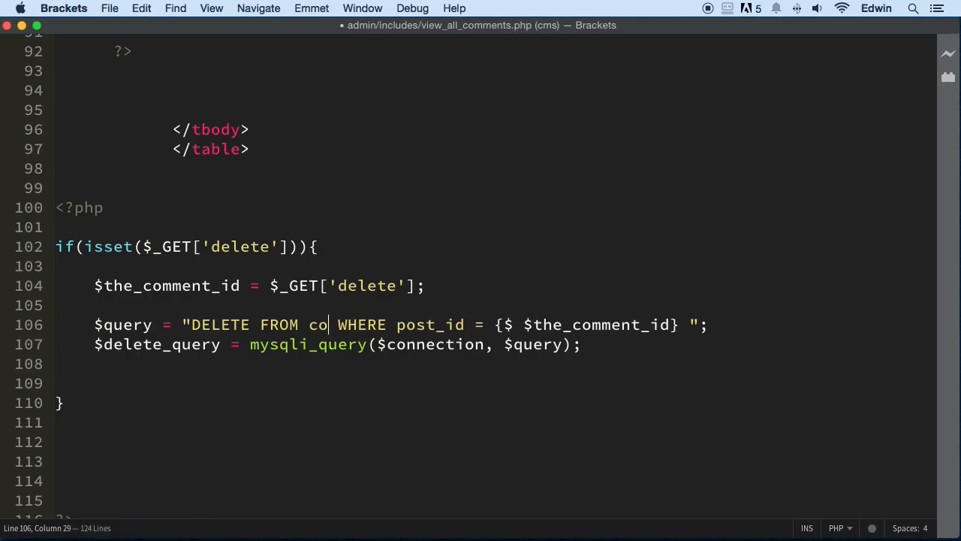
pyautogui.write('mments')
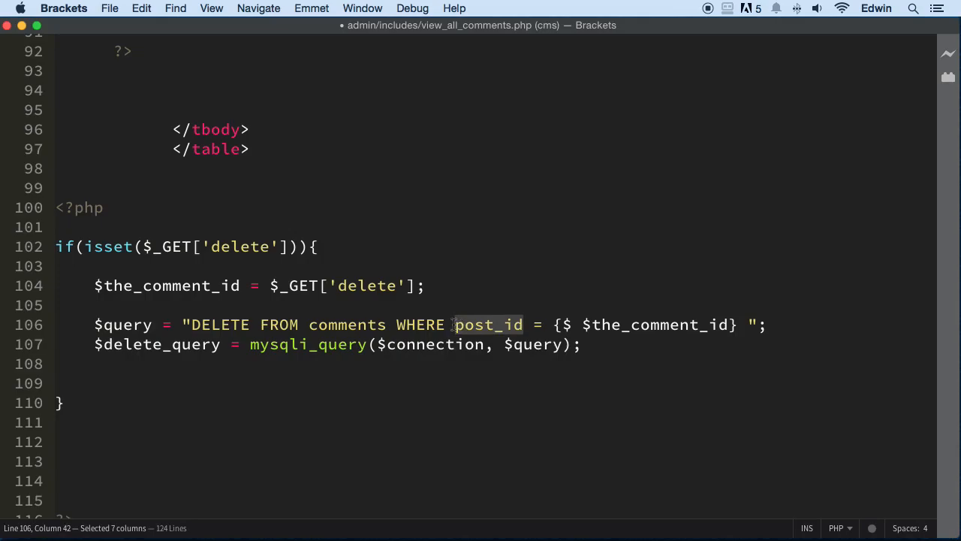
pyautogui.write('commet')
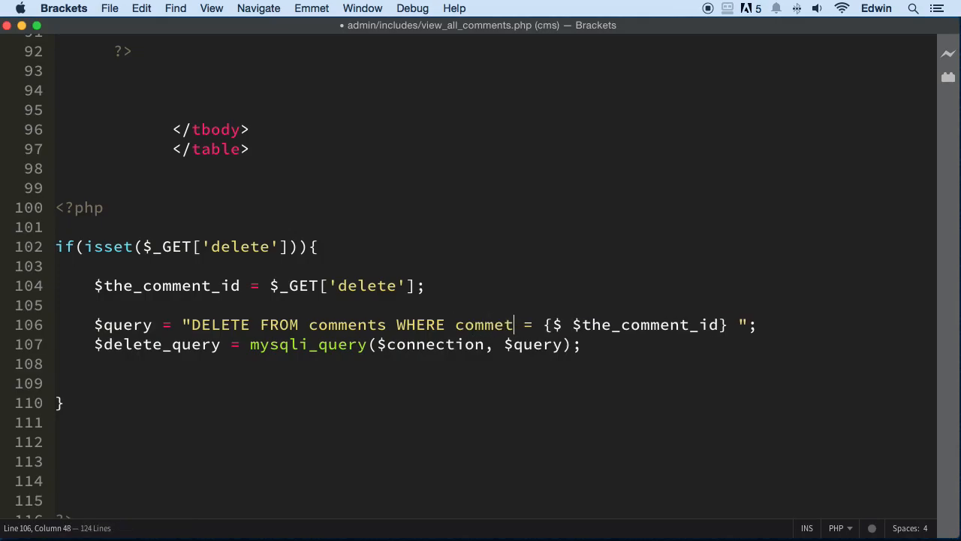
pyautogui.write('_id')
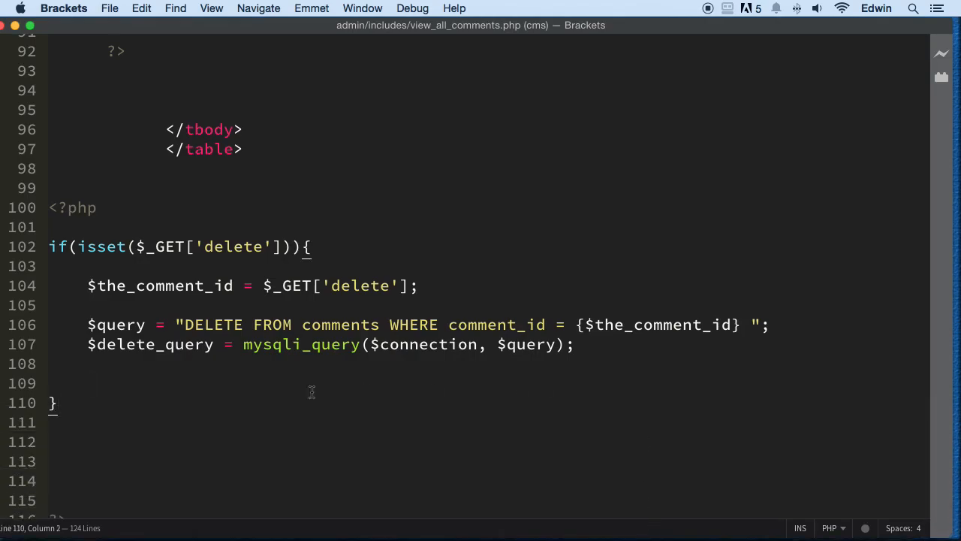
pyautogui.moveTo(476, 406)
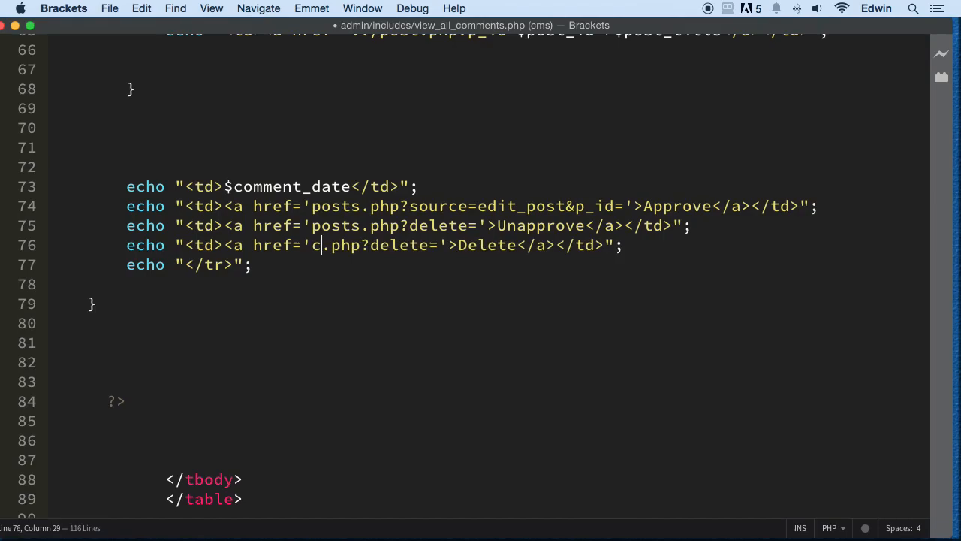
# Finish the comments table name and put $comment_id after delete= in the Delete link
pyautogui.write('omment')
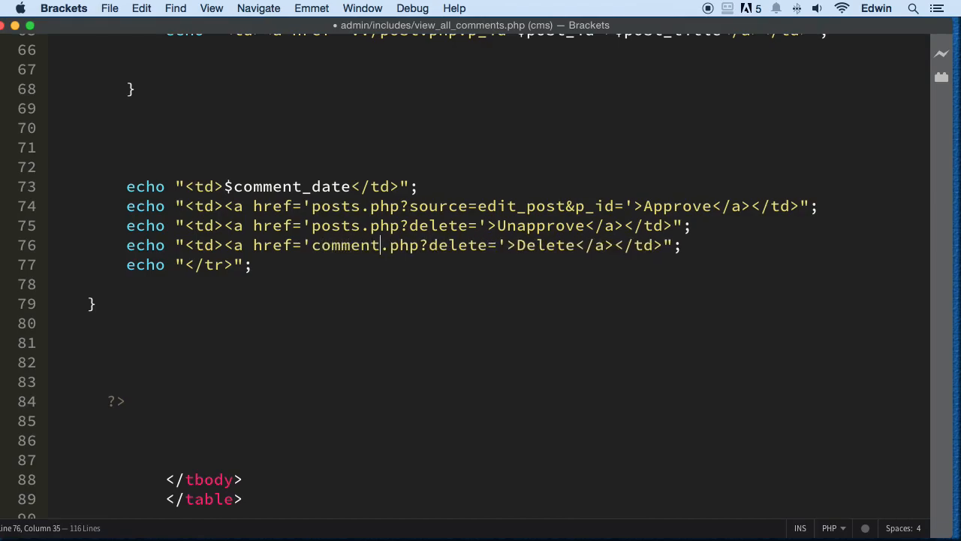
pyautogui.write('s')
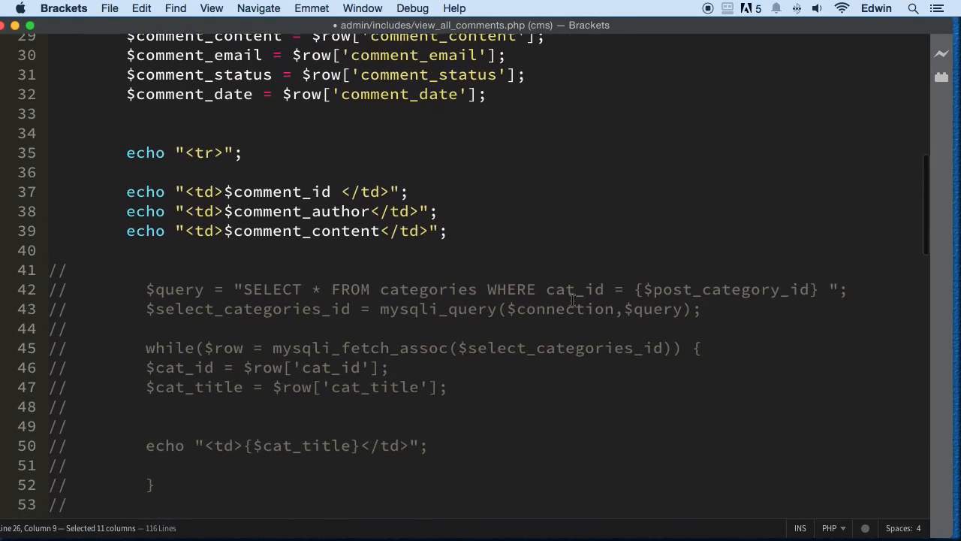
pyautogui.scroll(-3)
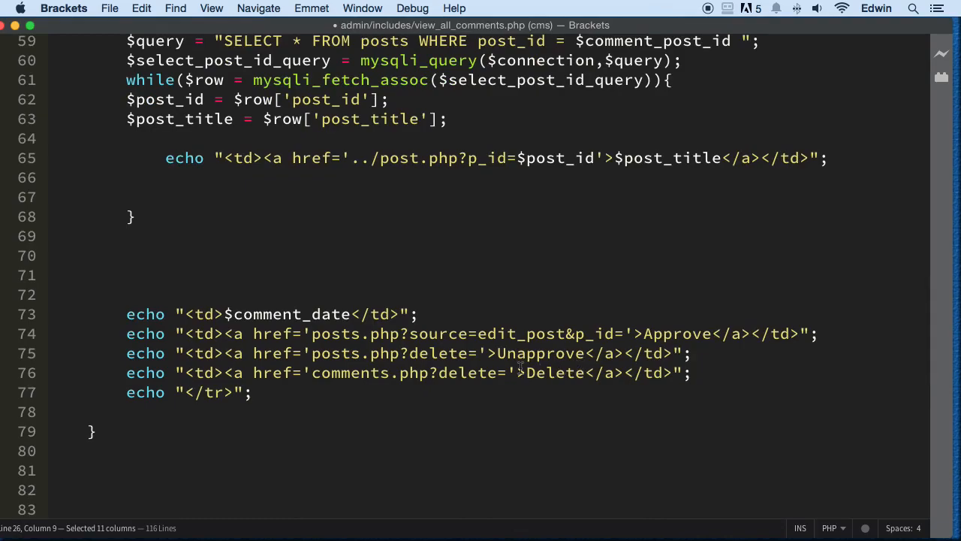
pyautogui.write('$comment_id')
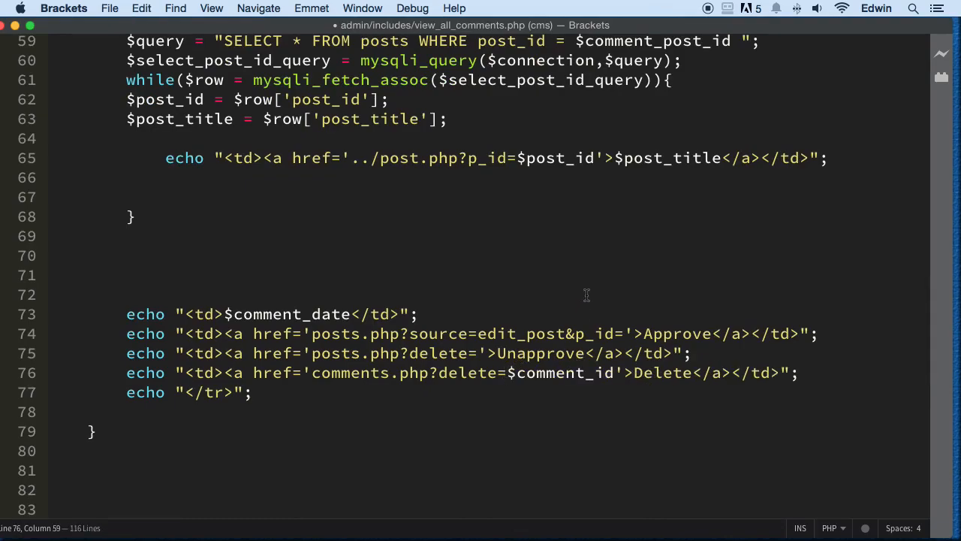
pyautogui.scroll(-3)
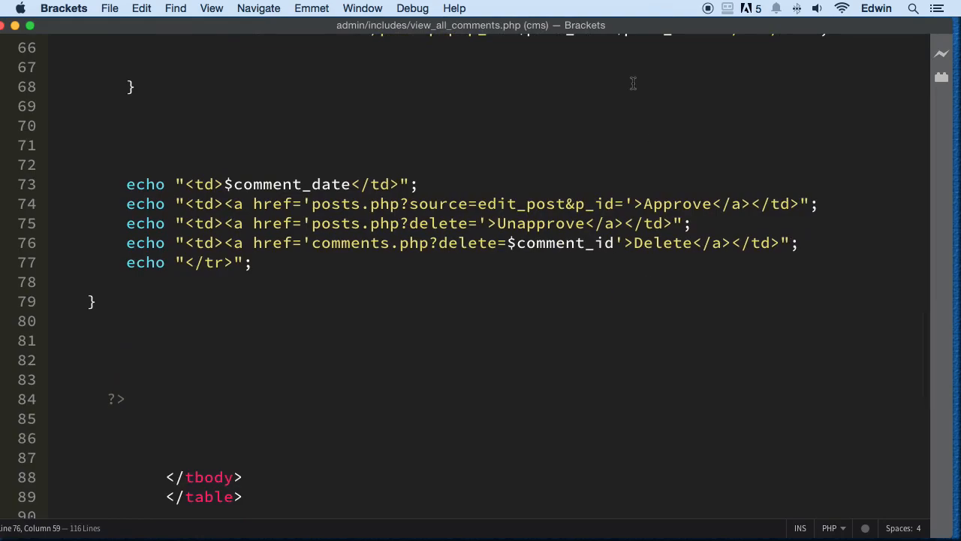
pyautogui.scroll(-3)
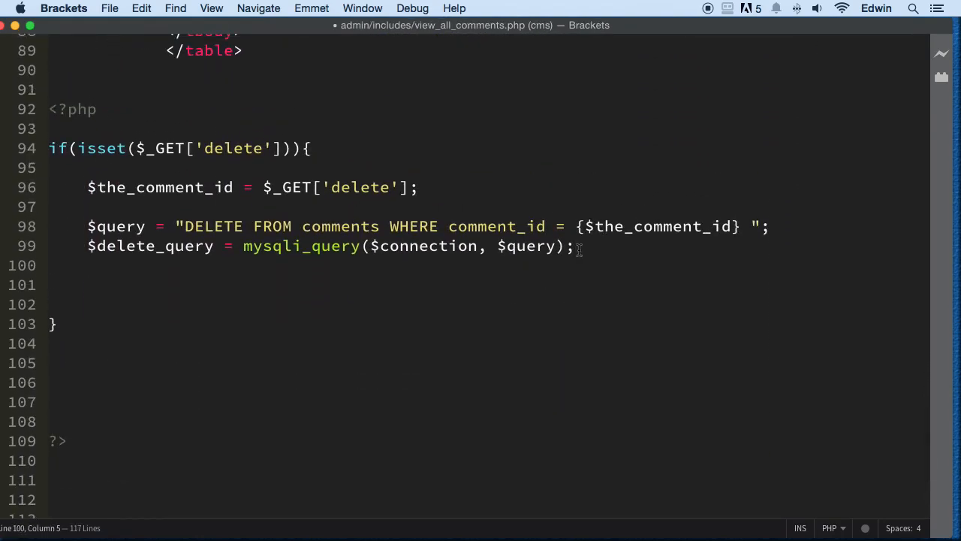
# Add header("Location: comments.php"); below the delete query inside the if block
pyautogui.write('heade')
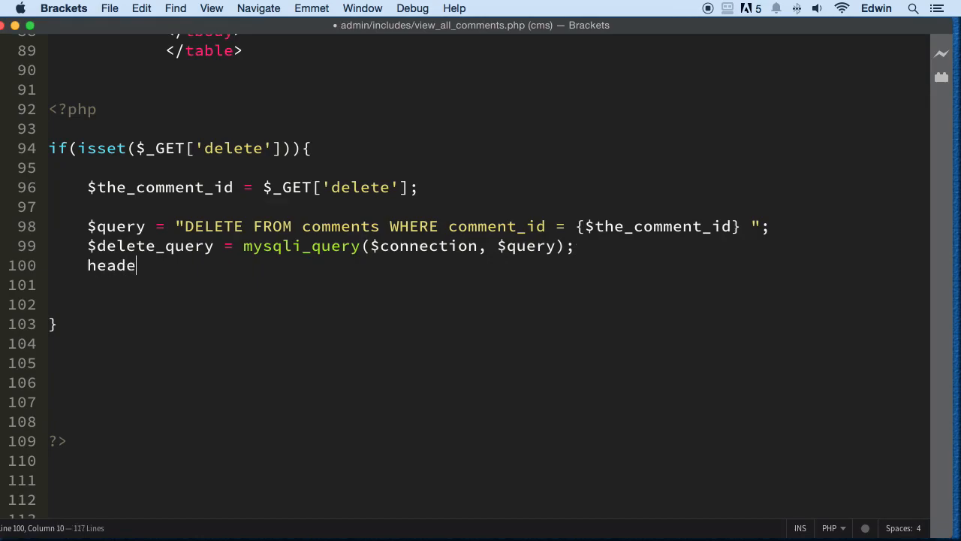
pyautogui.write('r();')
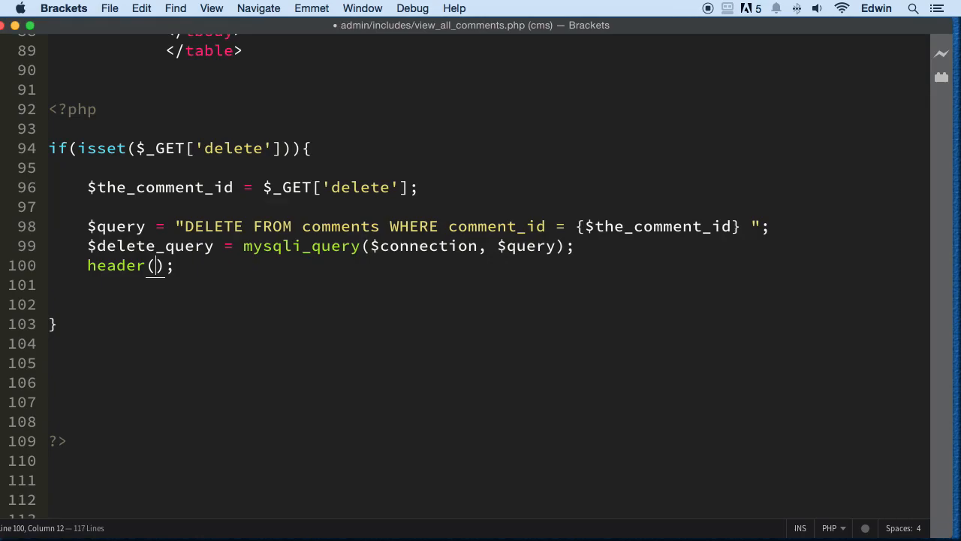
pyautogui.write('"Locat')
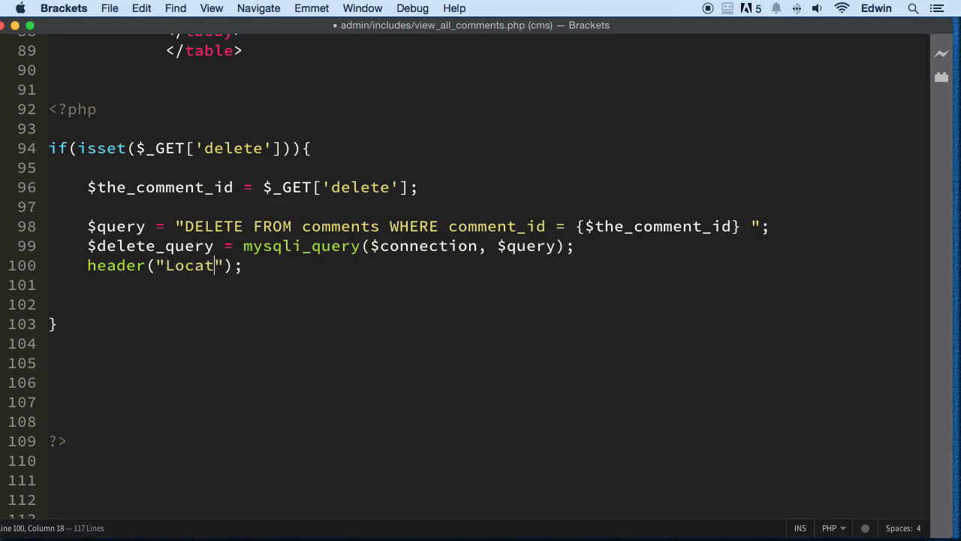
pyautogui.write('ion:')
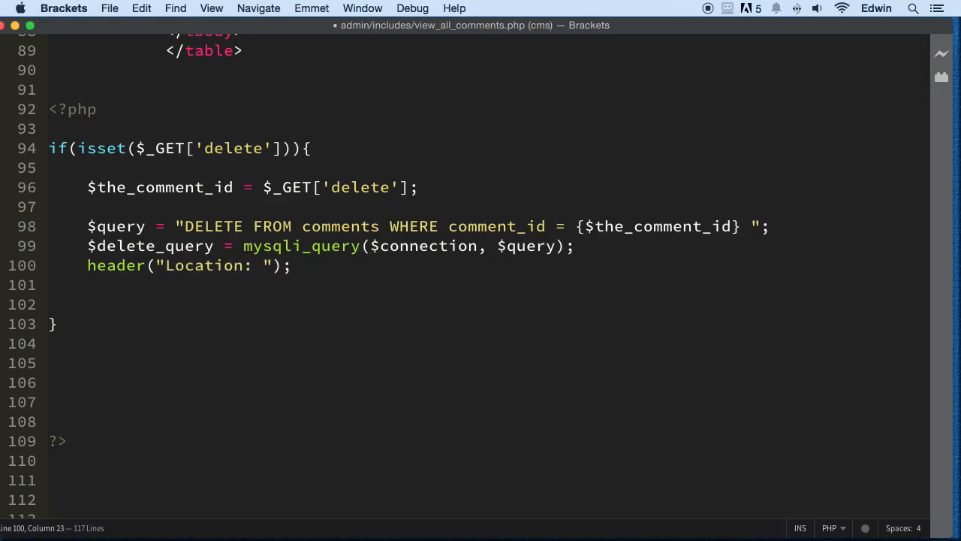
pyautogui.write('comment')
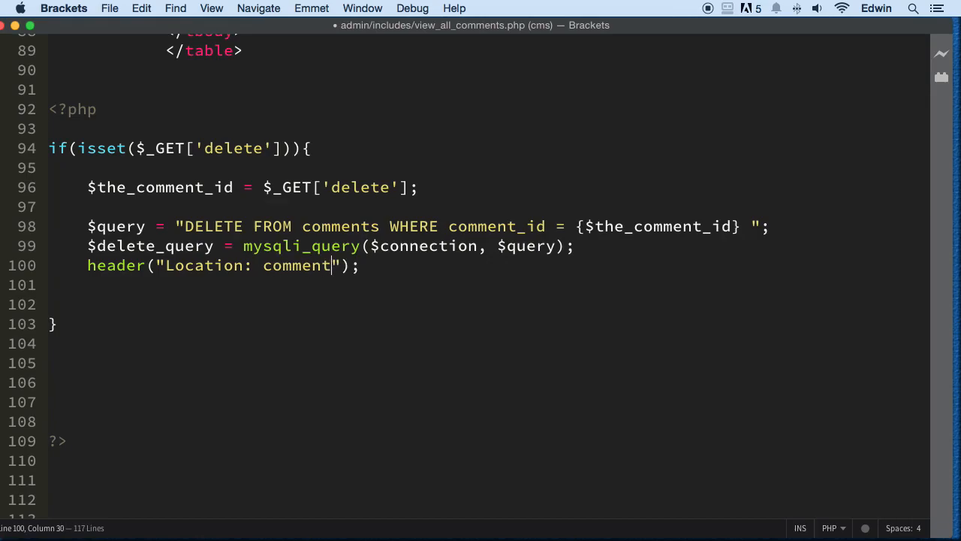
pyautogui.write('s.p')
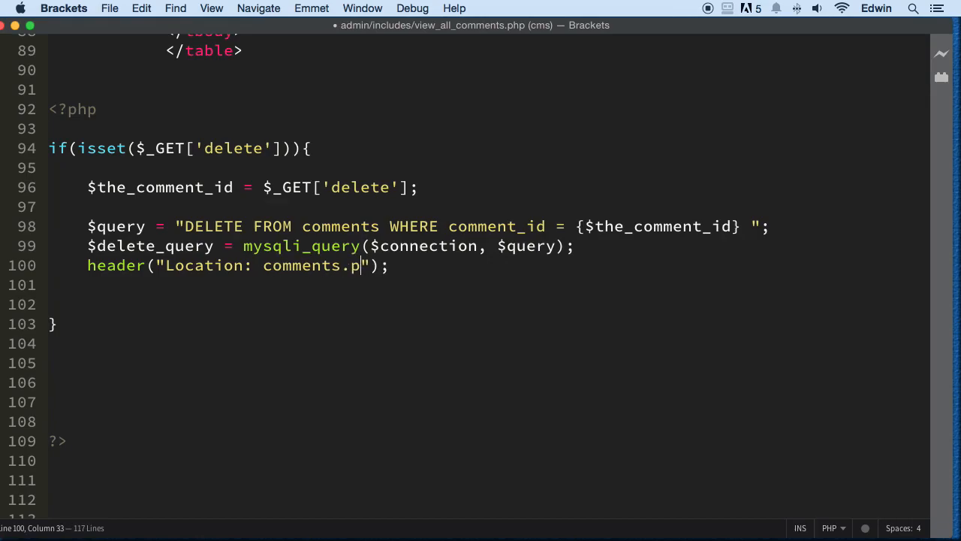
pyautogui.write('hp')
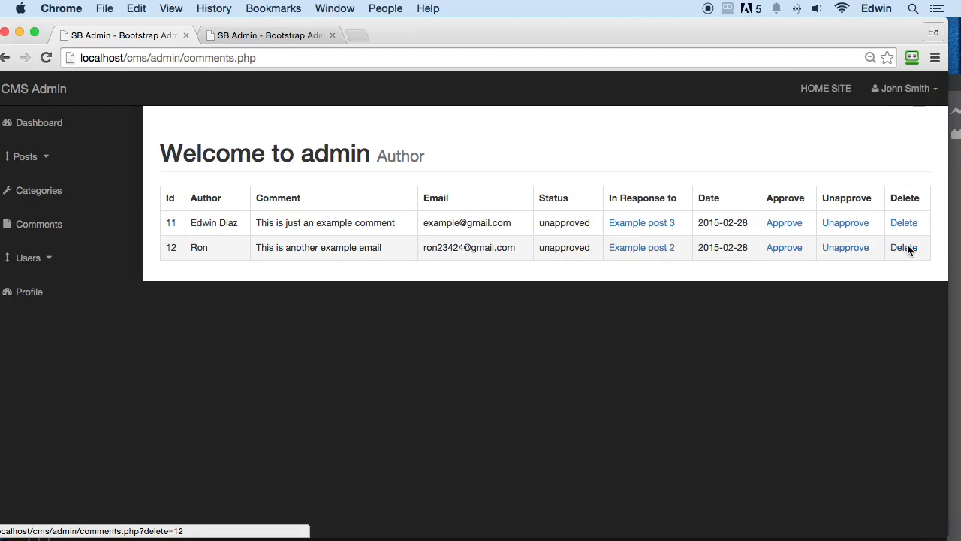
# Delete Ron's comment and the other one, then revisit Example post 3 and admin Comments
pyautogui.click(905, 247)
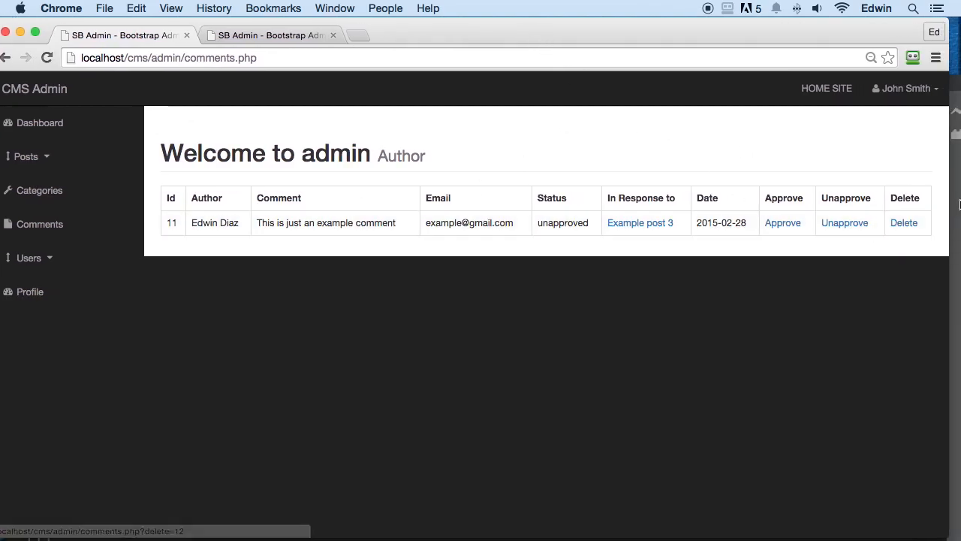
pyautogui.click(904, 223)
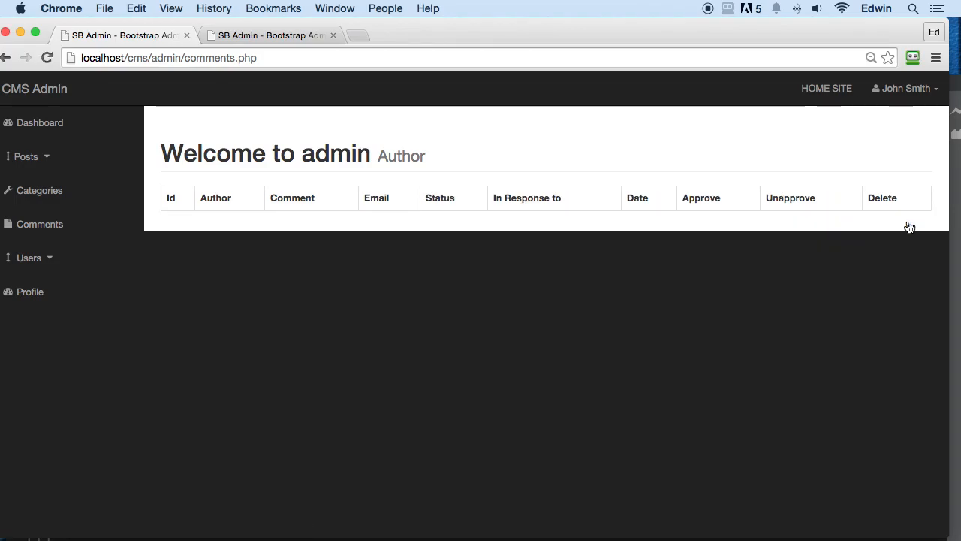
pyautogui.moveTo(365, 233)
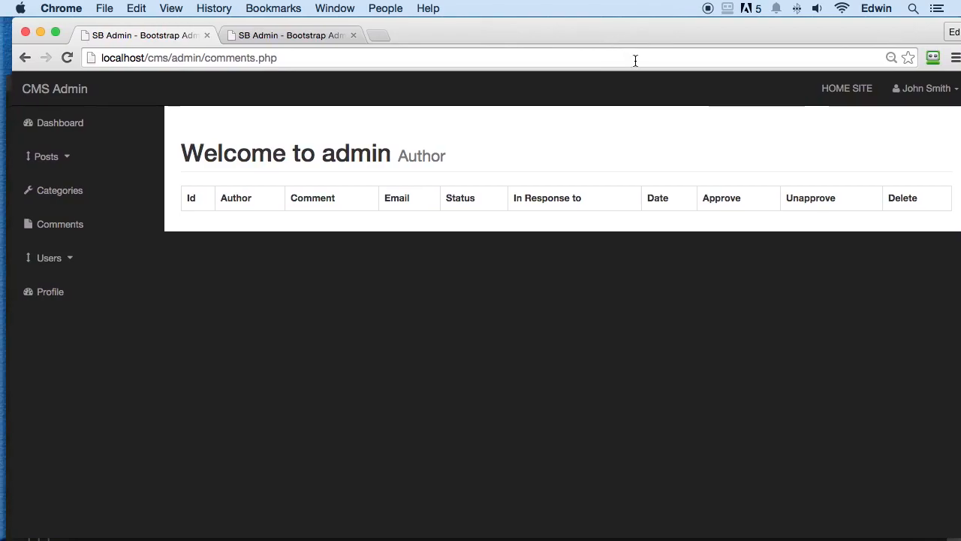
pyautogui.moveTo(847, 88)
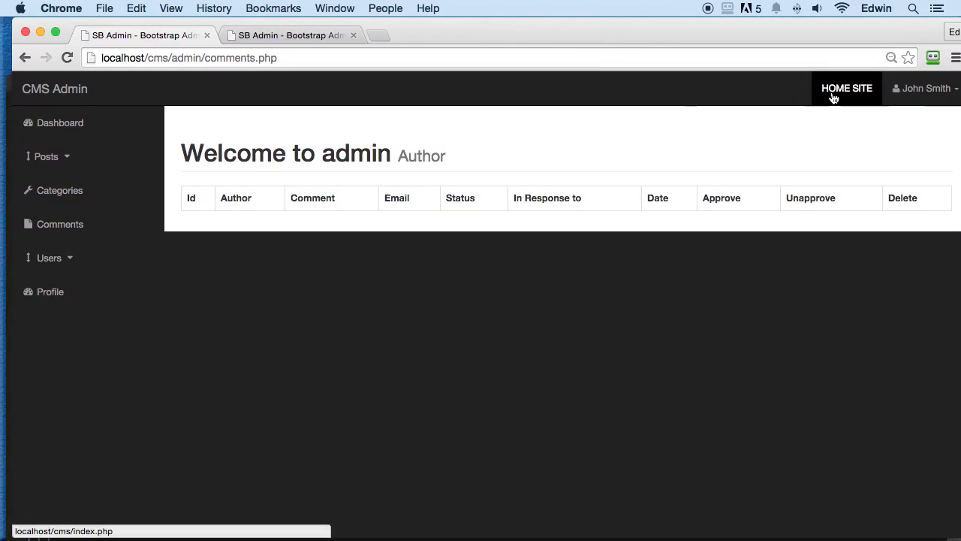
pyautogui.click(847, 88)
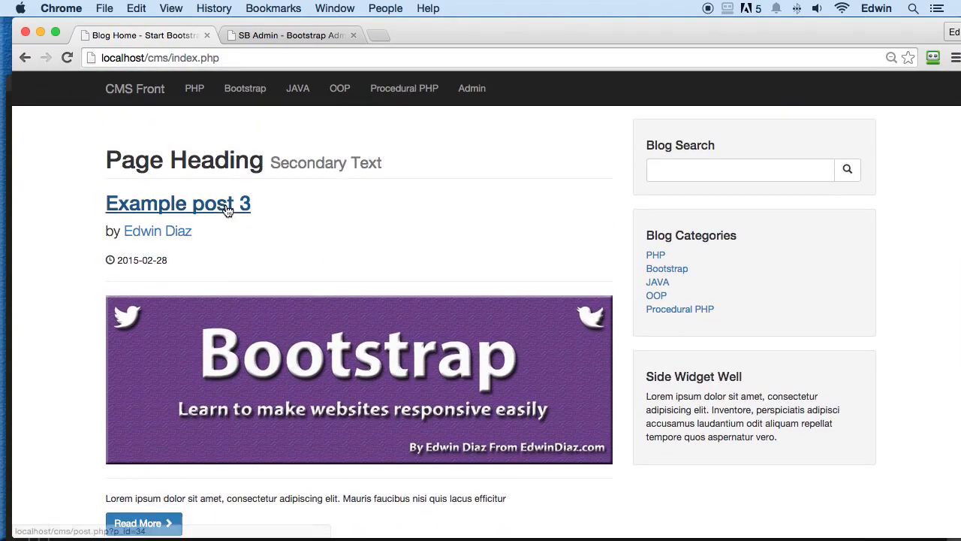
pyautogui.click(177, 203)
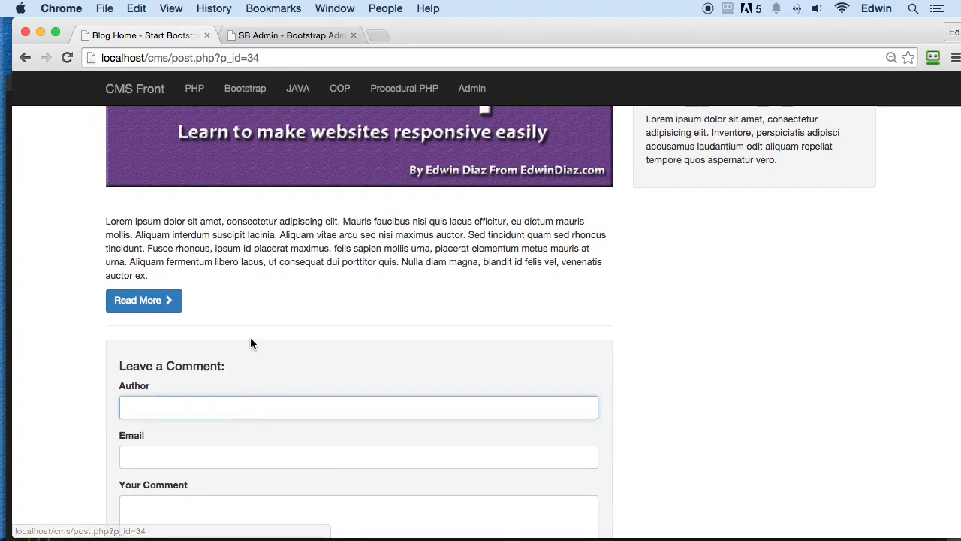
pyautogui.scroll(-3)
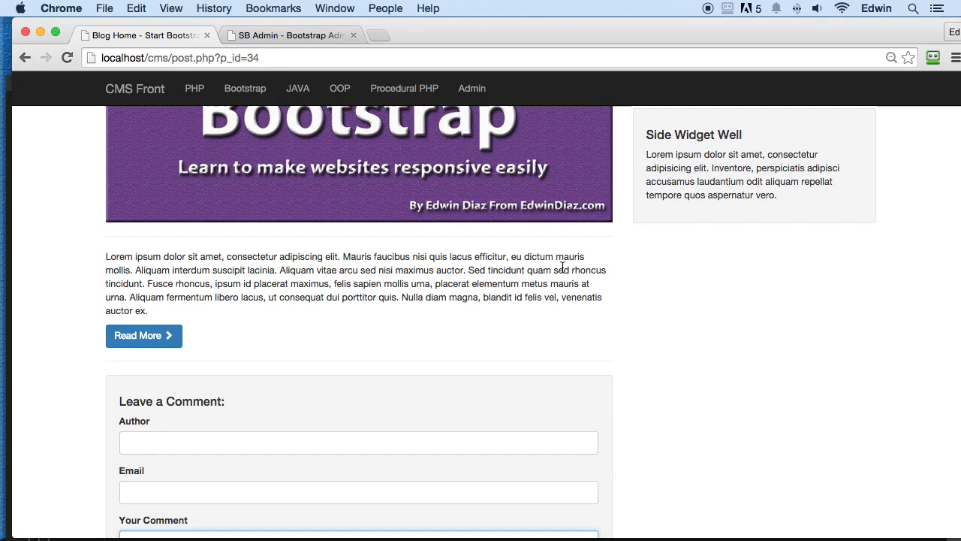
pyautogui.click(471, 88)
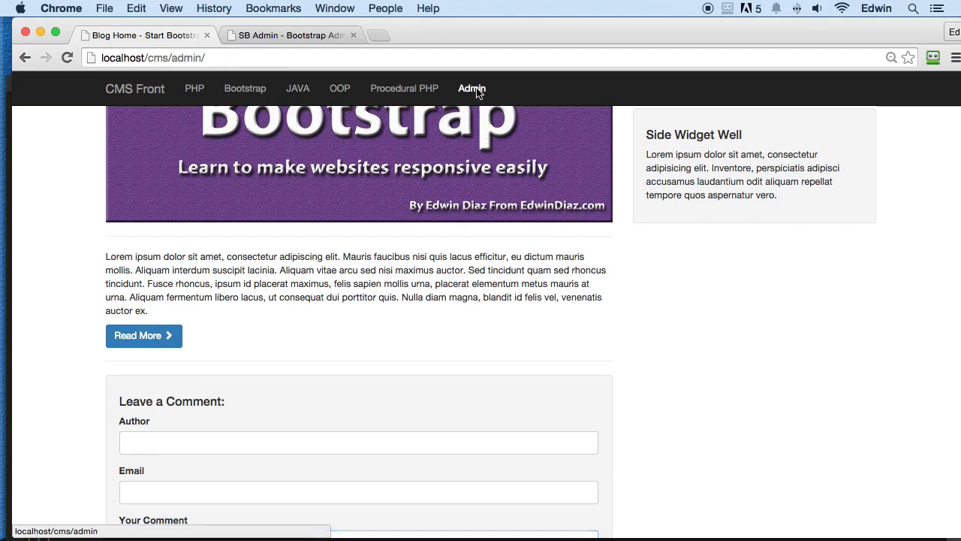
pyautogui.click(472, 88)
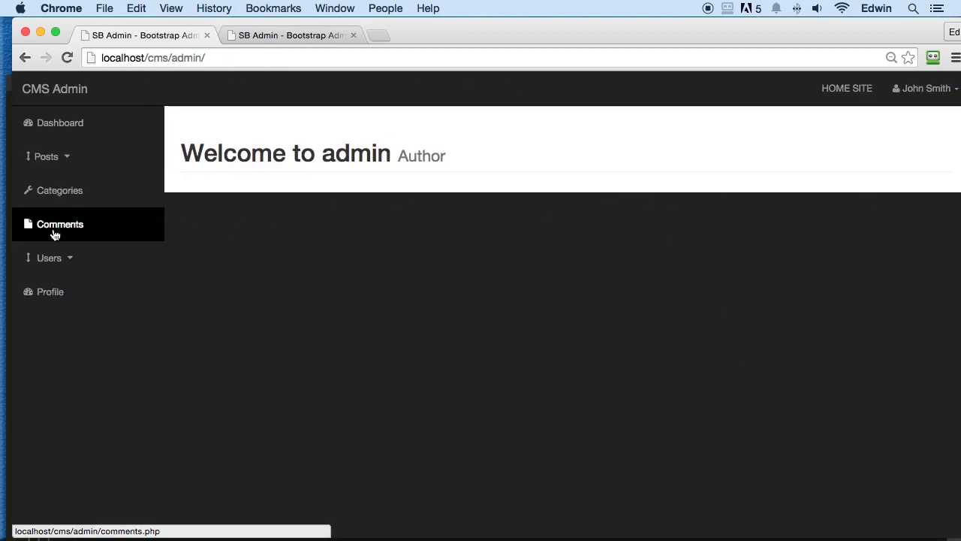
pyautogui.click(60, 224)
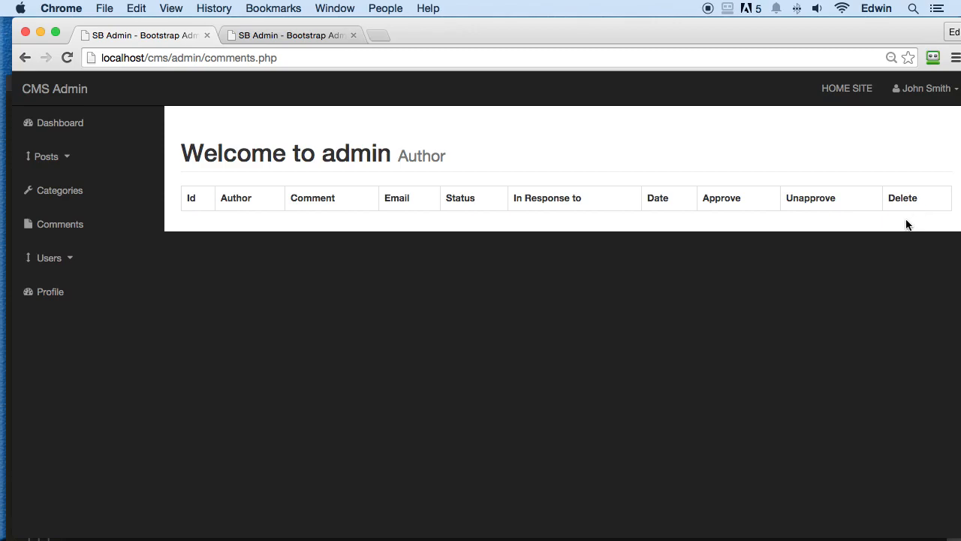
pyautogui.moveTo(822, 220)
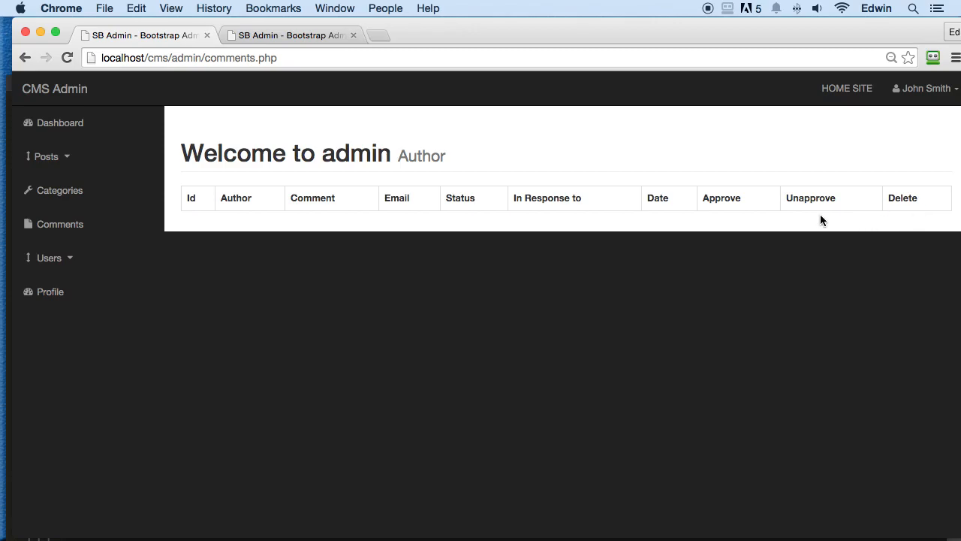
pyautogui.moveTo(869, 223)
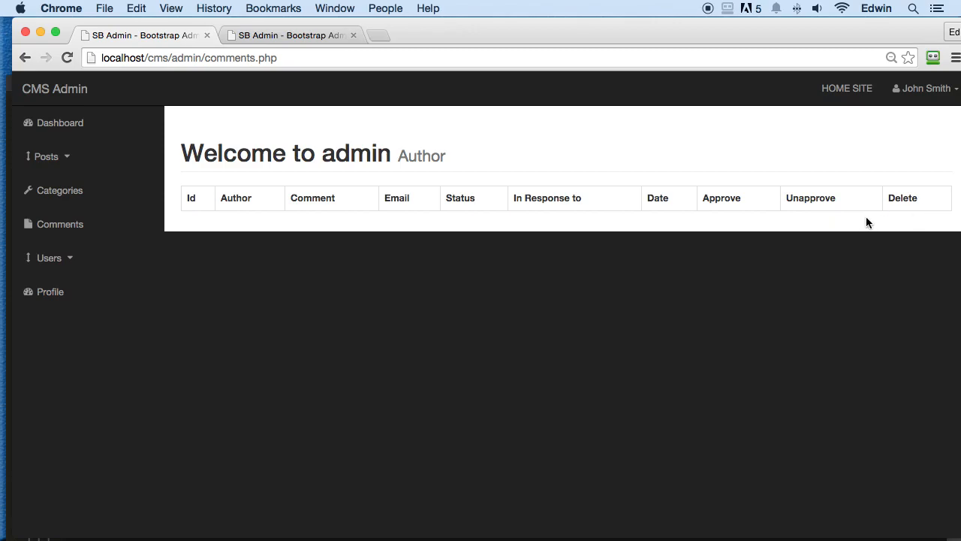